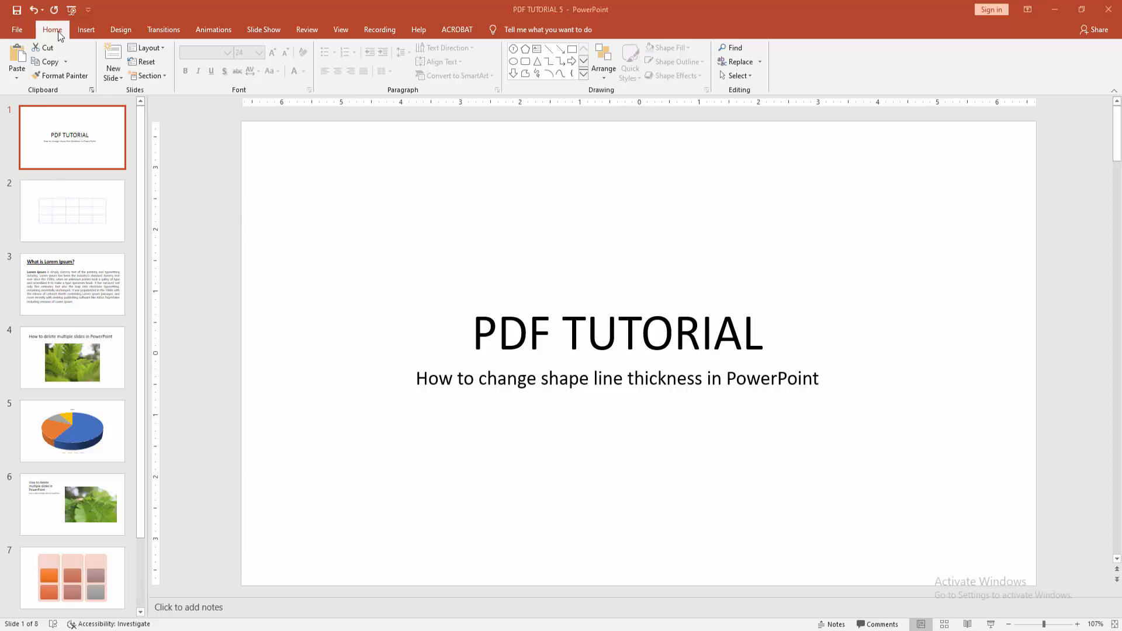
Step: Add a new slide with the Blank layout after the title slide
left_click(112, 77)
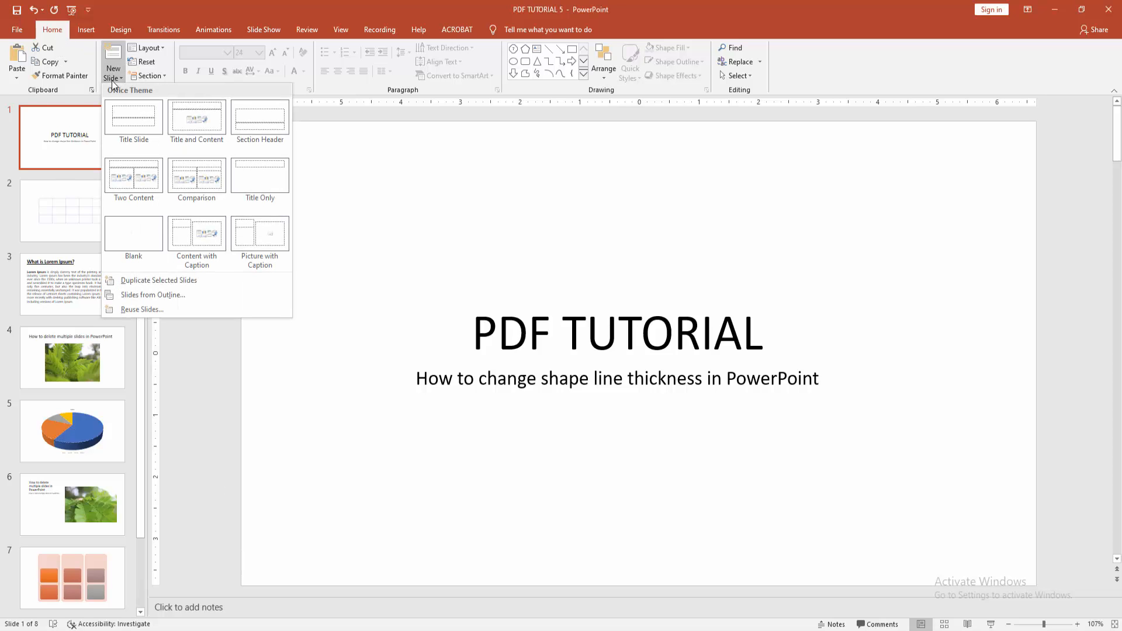
left_click(133, 234)
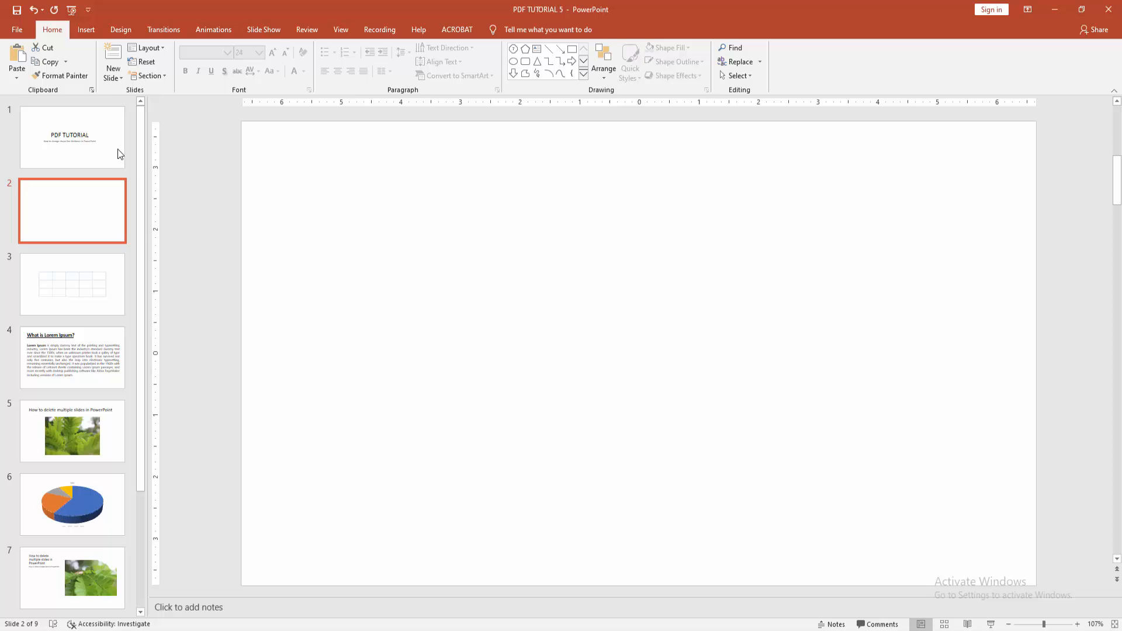
Step: Insert a straight Line shape drawn horizontally across the middle of the blank slide
left_click(85, 29)
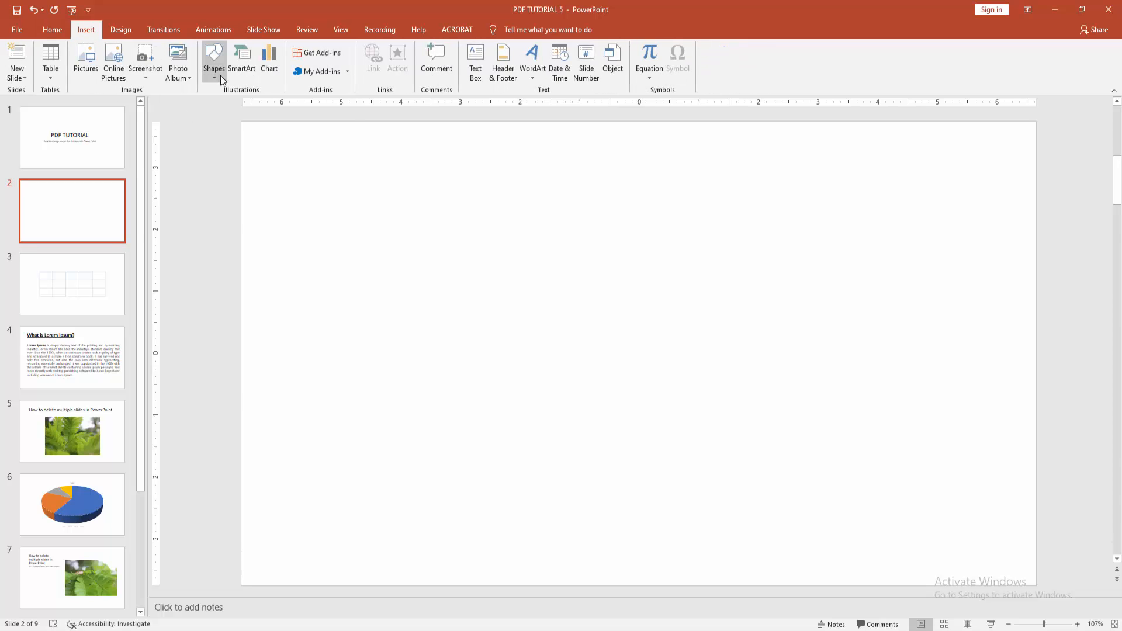
left_click(212, 61)
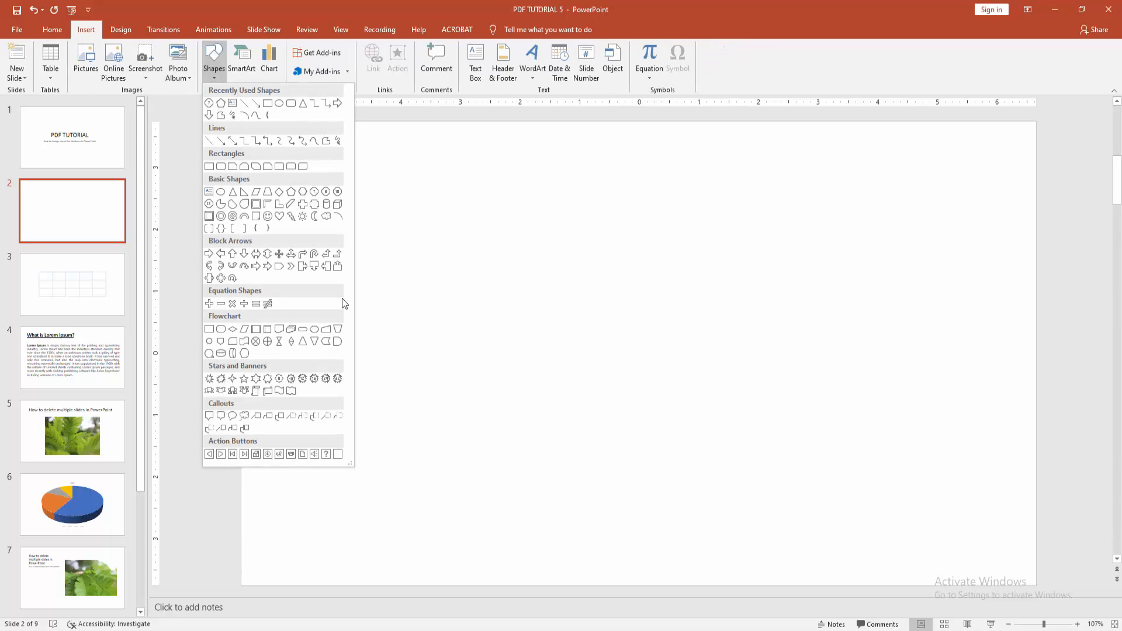
mouse_move(209, 141)
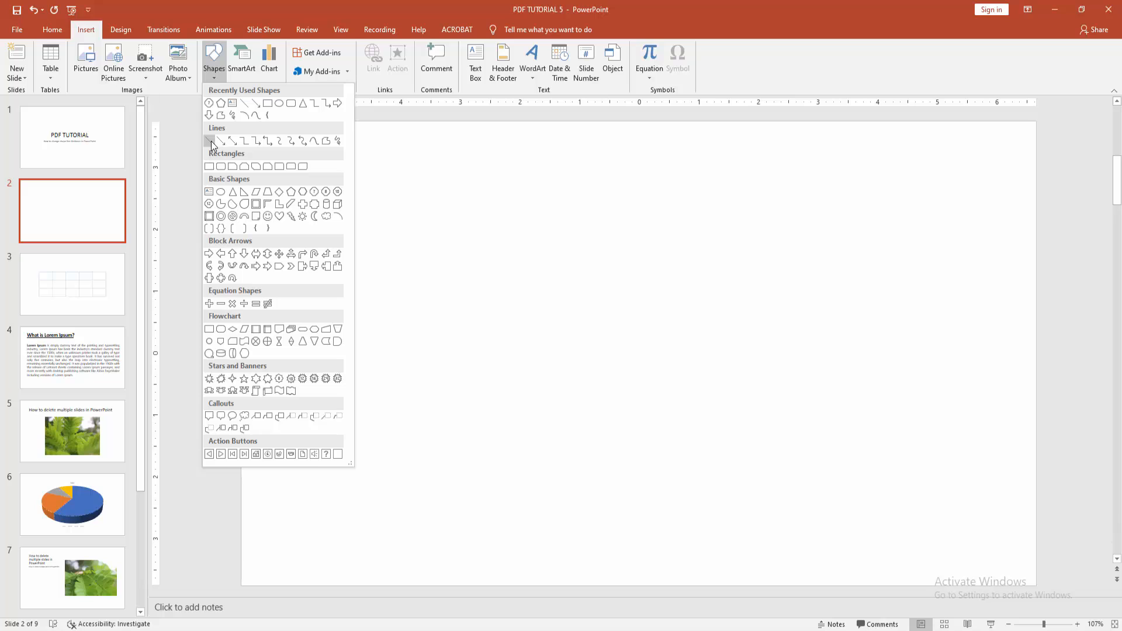
left_click(209, 140)
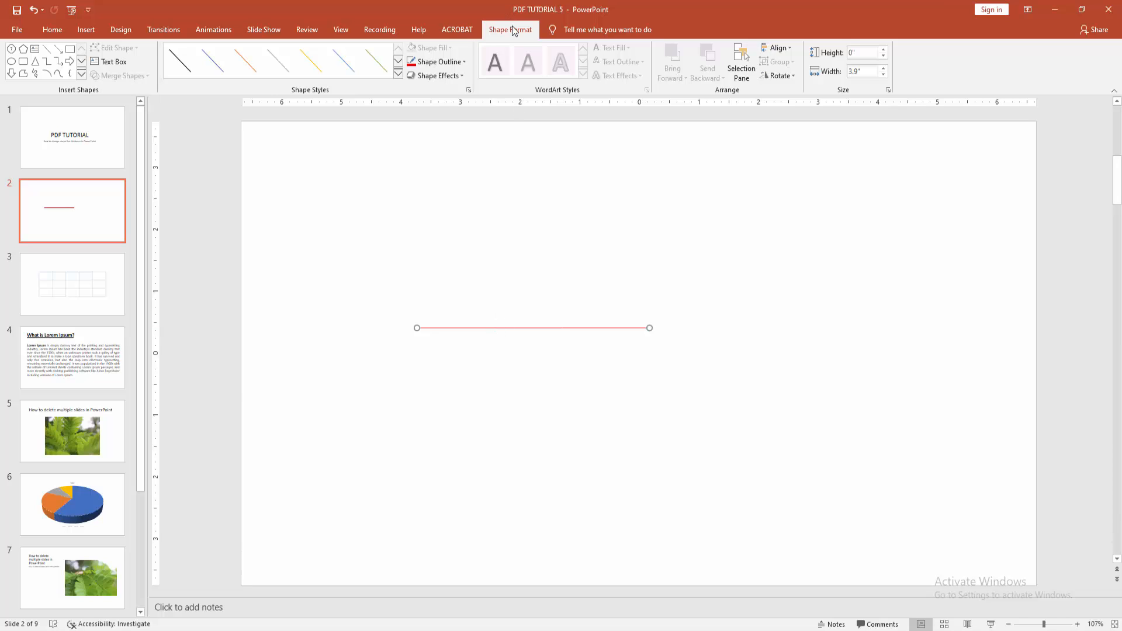
Step: Show the Shape Outline options for the selected line to set a heavier weight
left_click(438, 62)
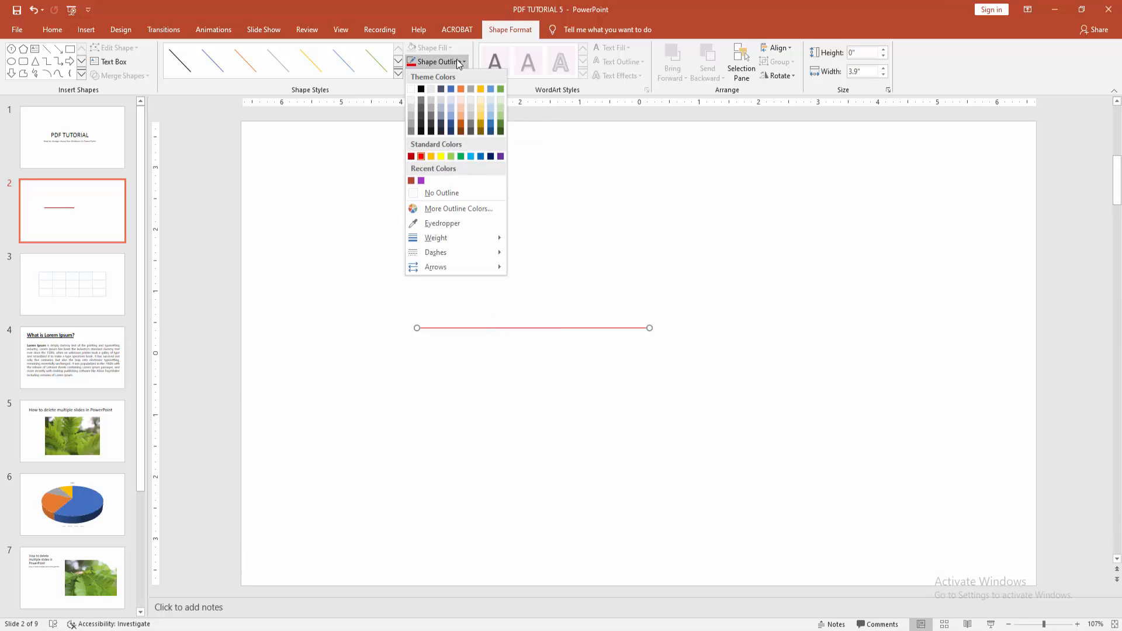
mouse_move(436, 237)
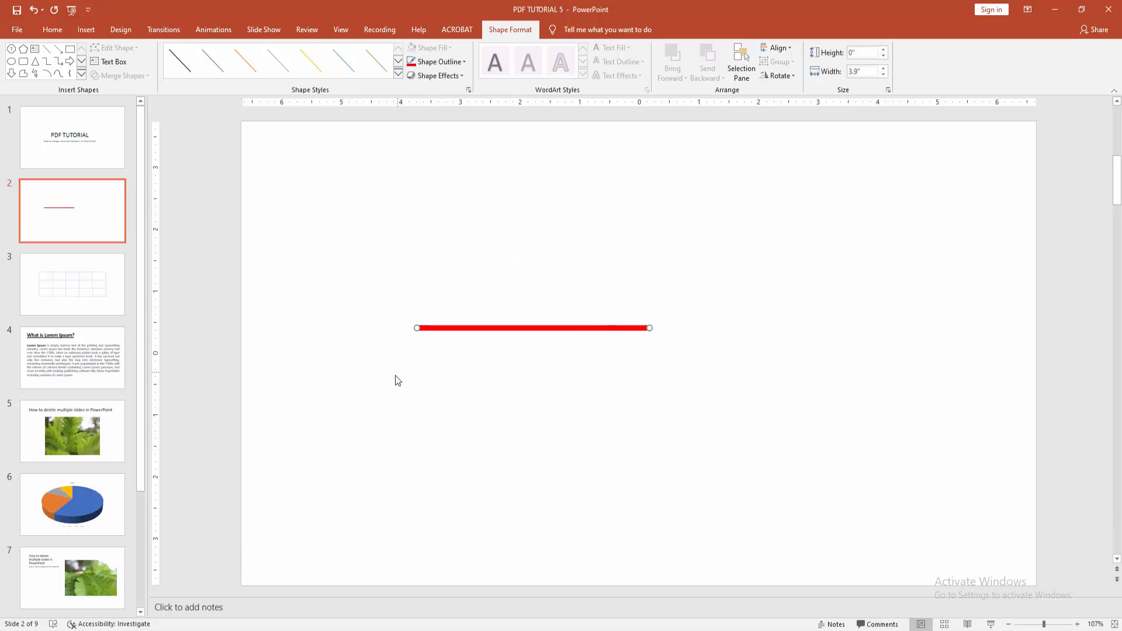
mouse_move(451, 329)
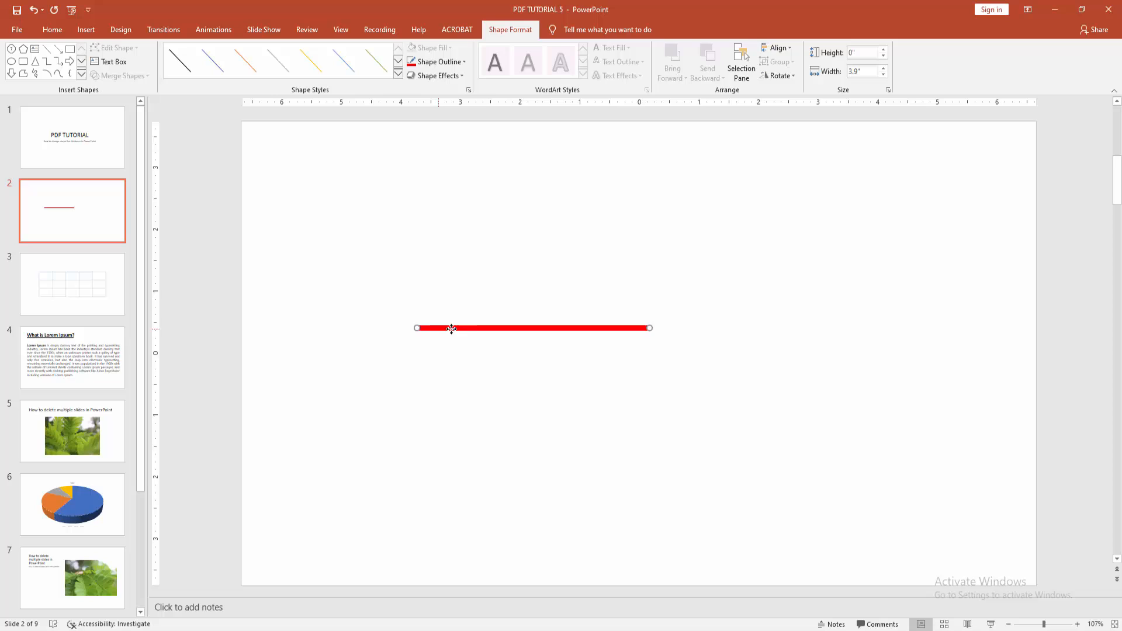